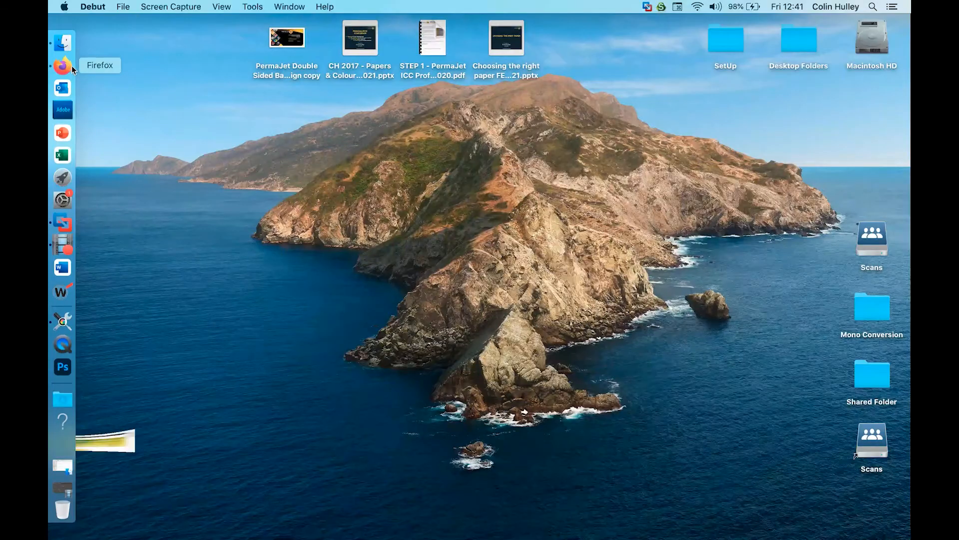
Step: Bring up Firefox and scroll to the Download Generic ICC Profiles form
left_click(62, 66)
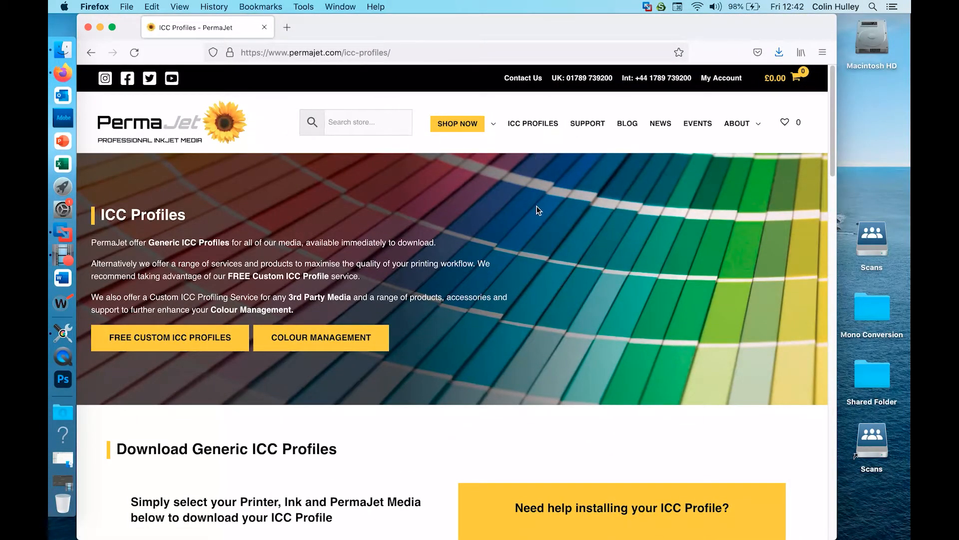
scroll("down", 3)
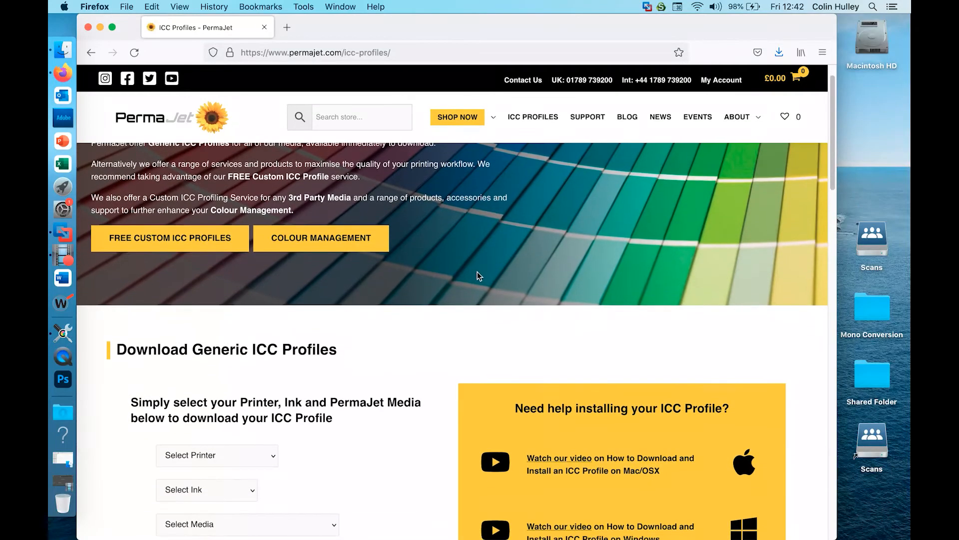
scroll("down", 3)
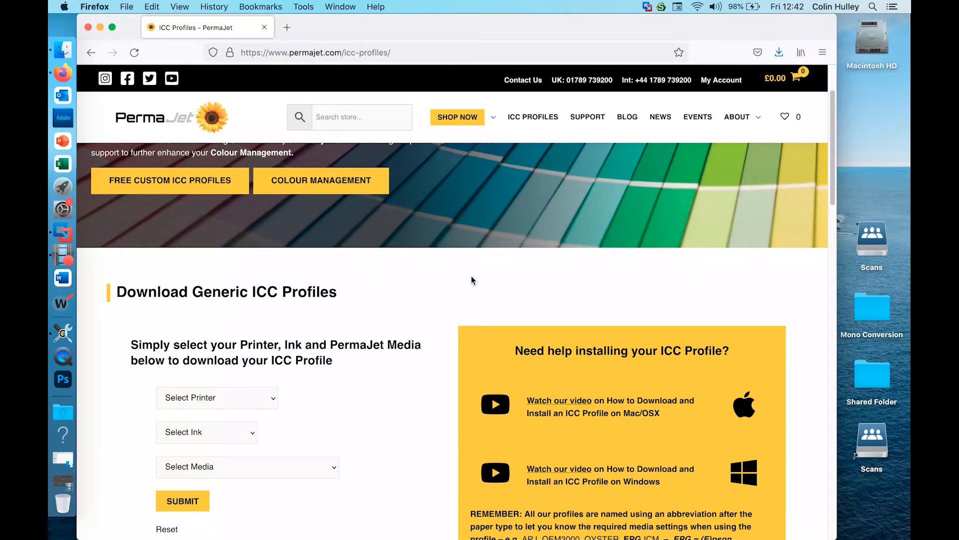
mouse_move(401, 403)
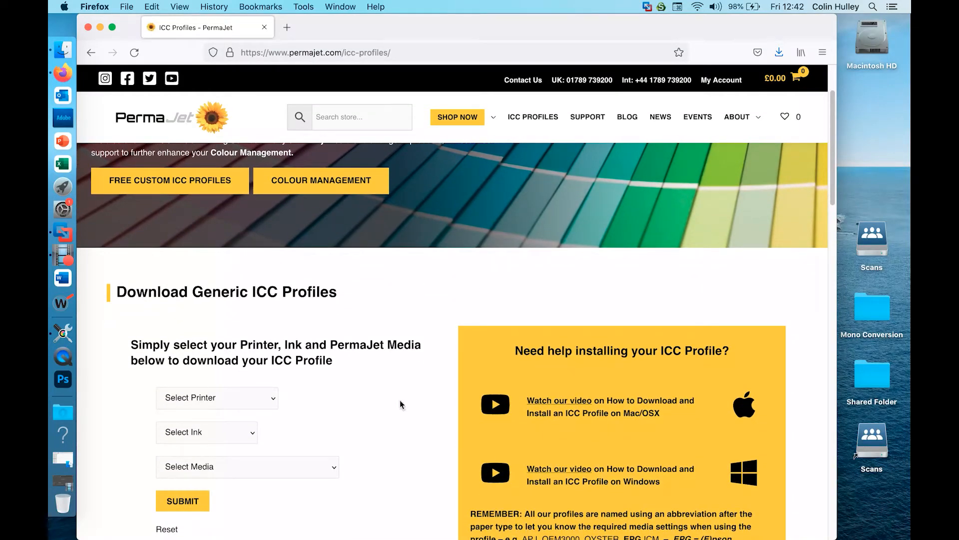
Step: Submit the form with Canon Pro 100, OEM Inks and FB Gold Silk 315gsm
left_click(216, 398)
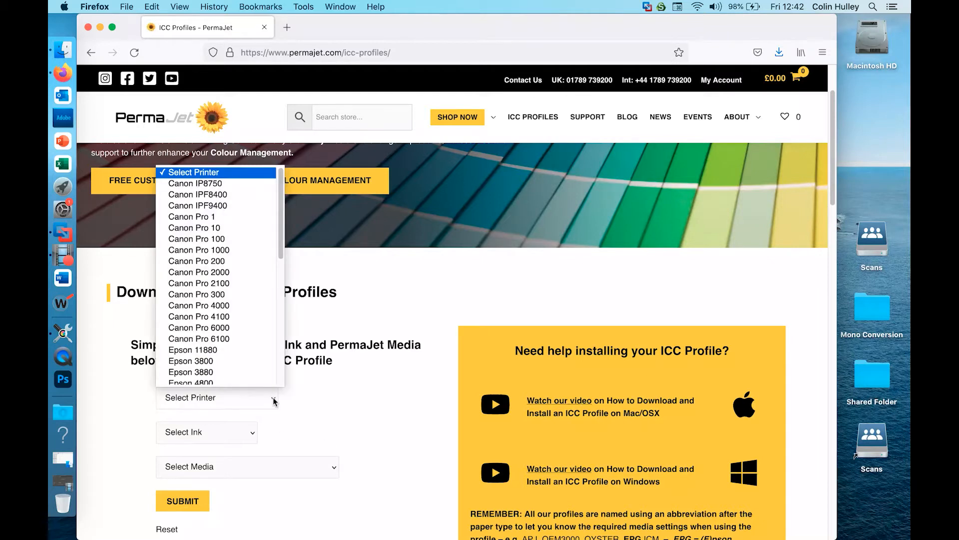
left_click(196, 239)
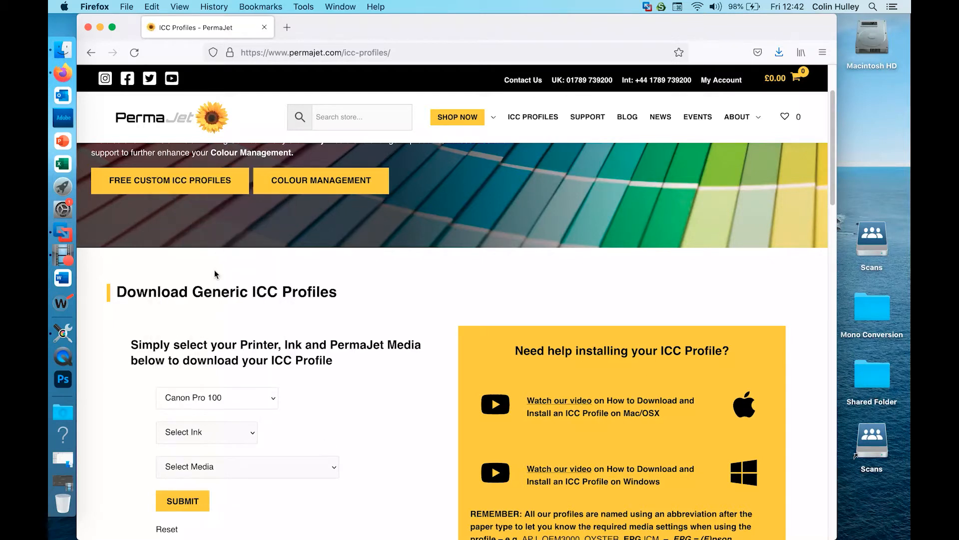
left_click(207, 431)
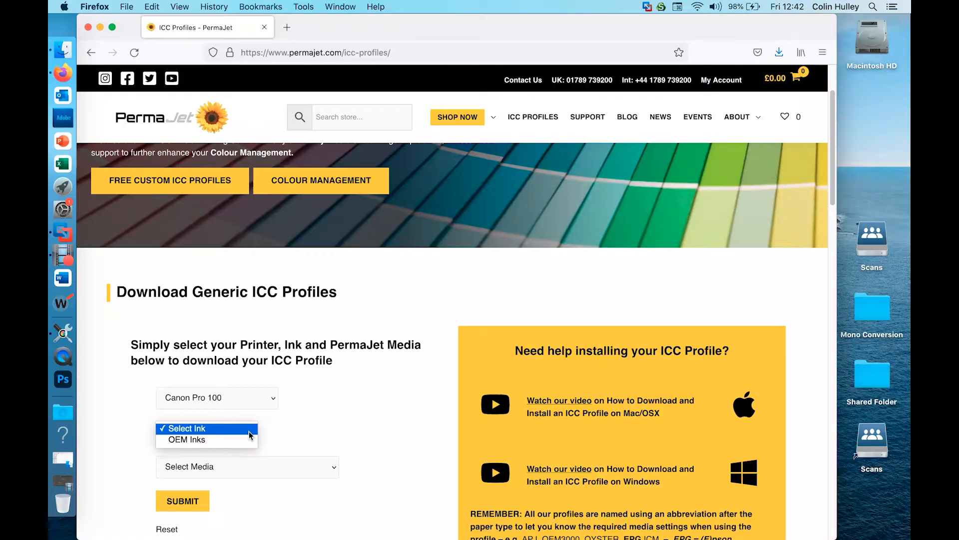
left_click(187, 439)
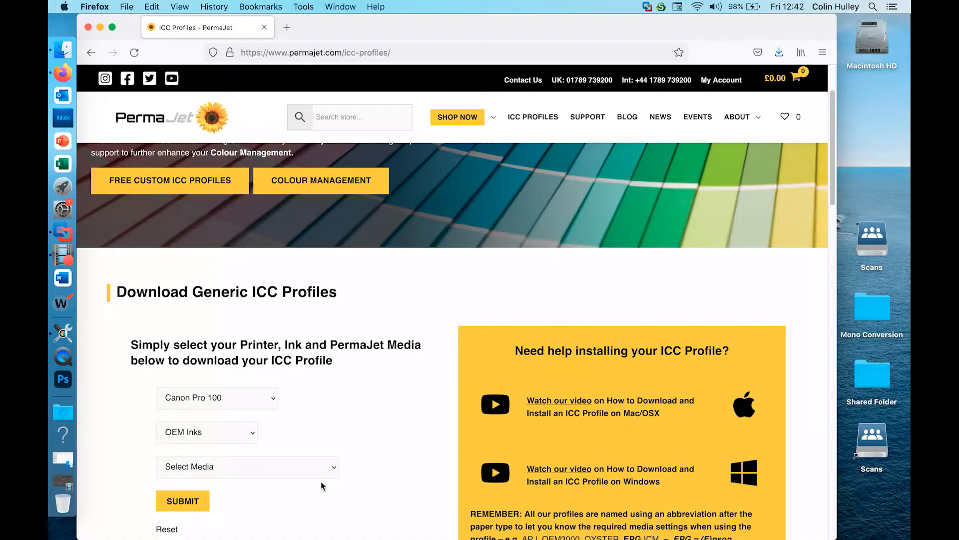
left_click(248, 467)
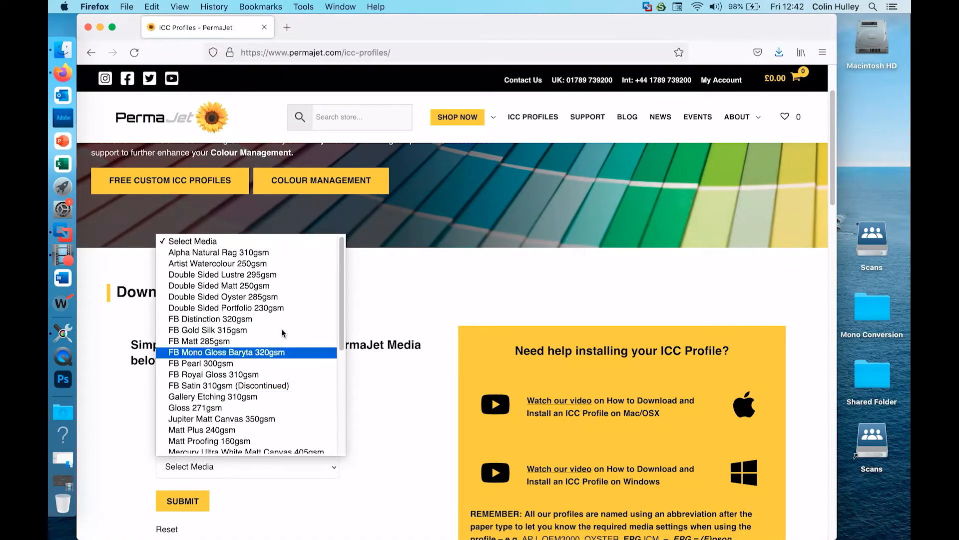
left_click(207, 330)
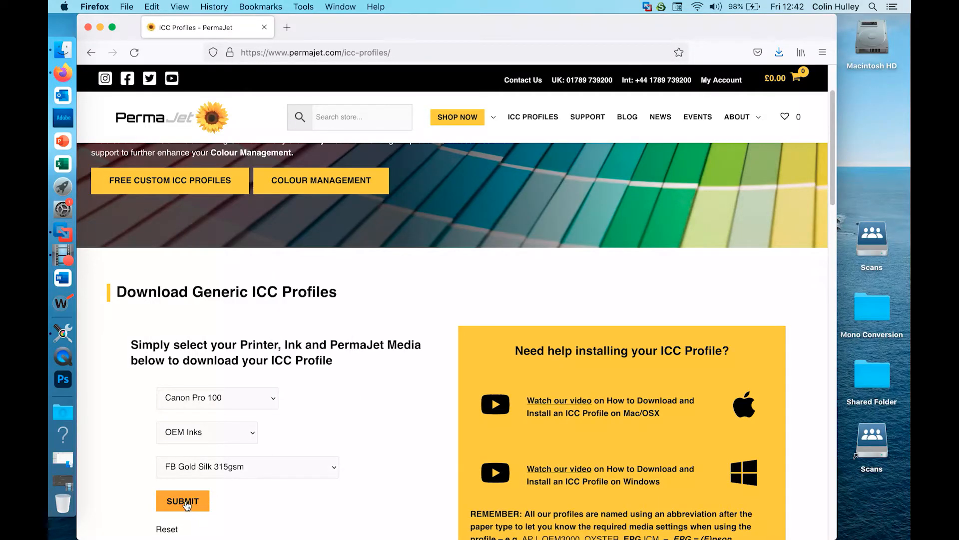
left_click(183, 501)
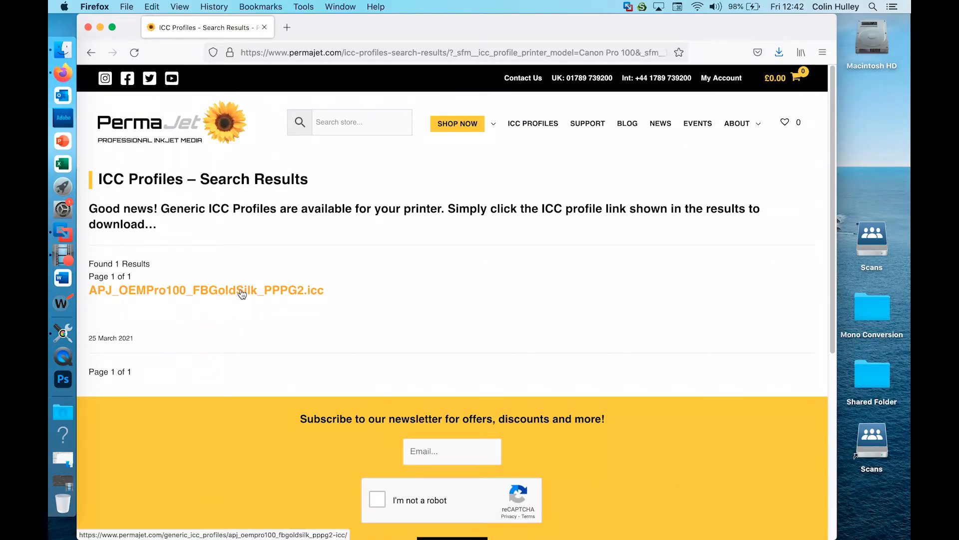
Step: Save APJ_OEMPro100_FBGoldSilk_PPPG2.icc as a file, then close Firefox
left_click(206, 290)
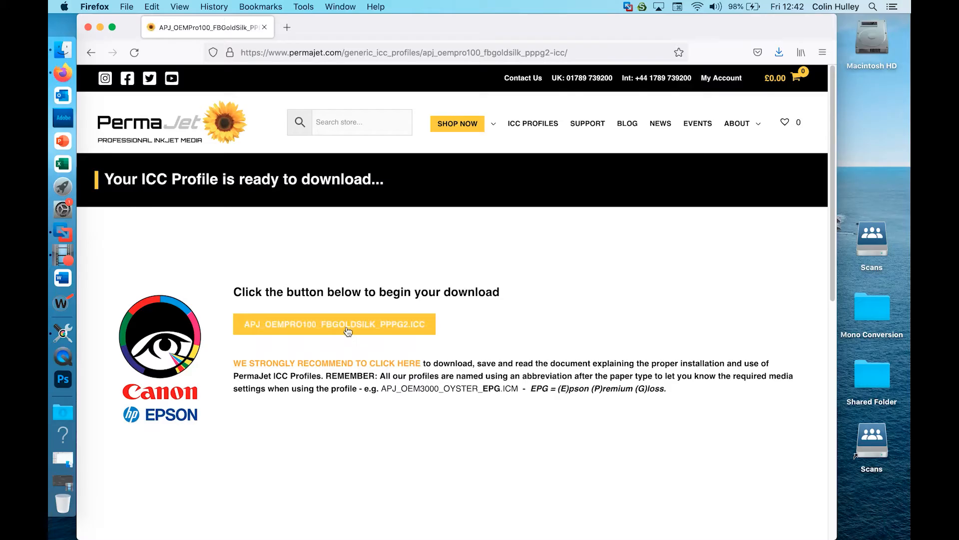
left_click(334, 324)
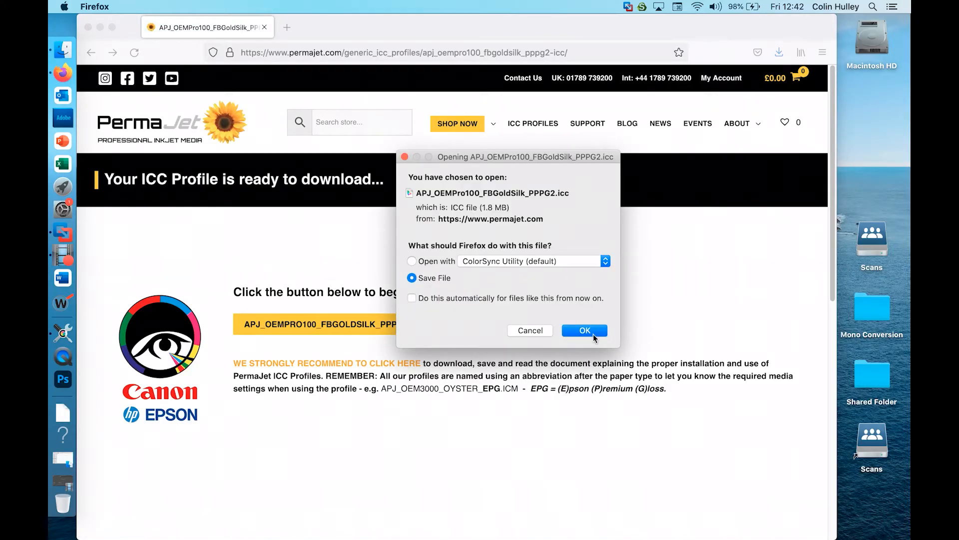
left_click(583, 331)
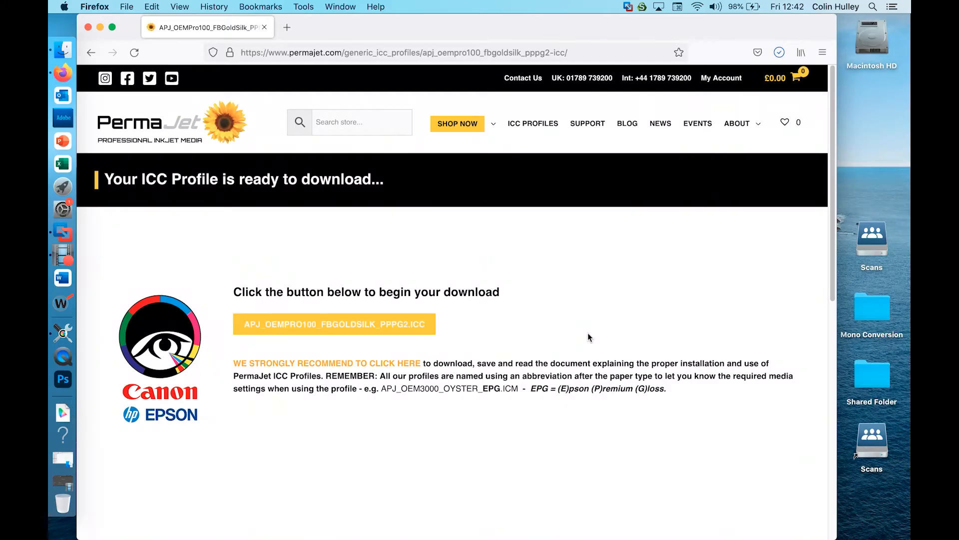
left_click(335, 324)
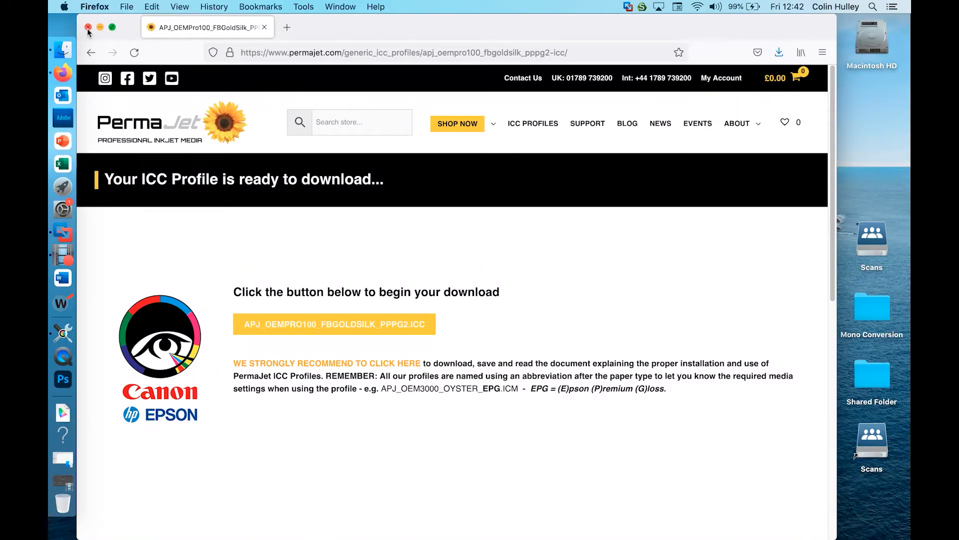
left_click(88, 27)
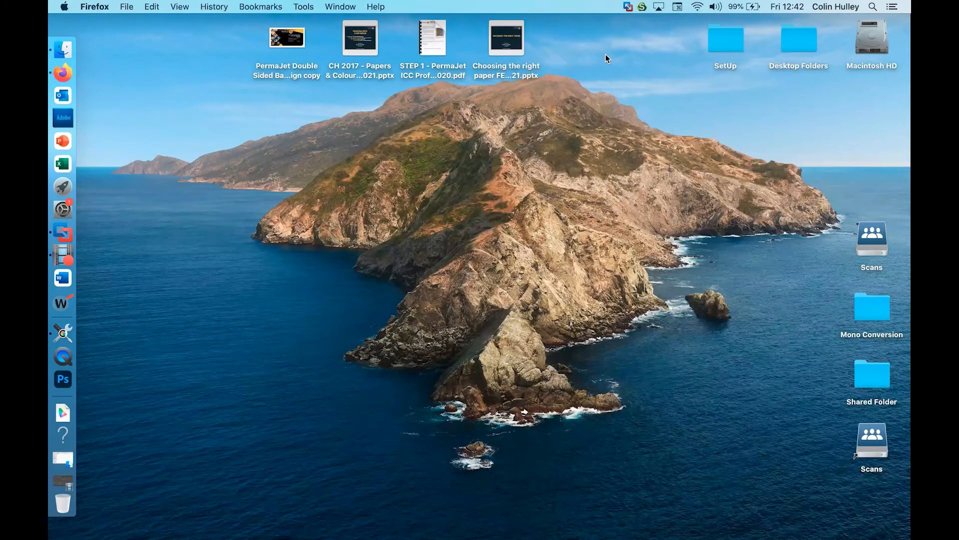
mouse_move(878, 41)
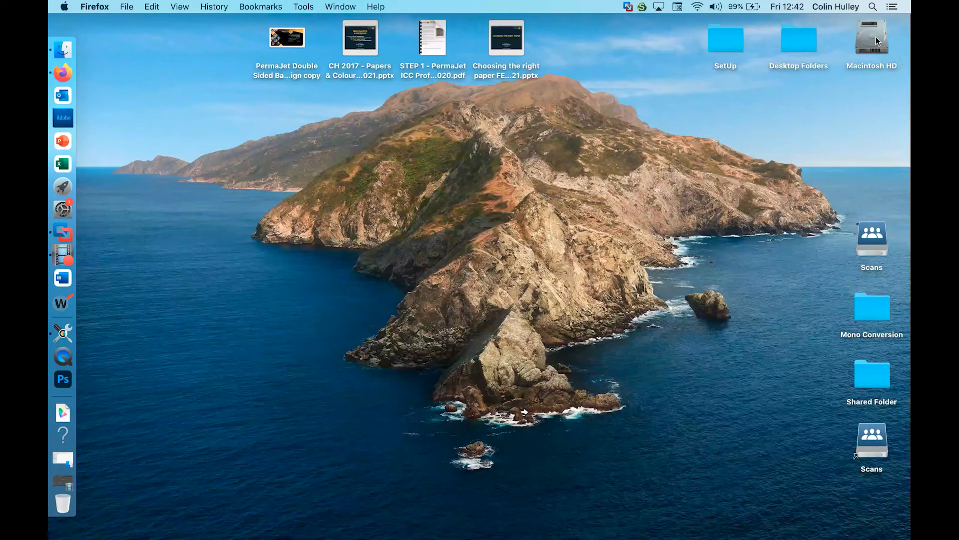
Step: Navigate Macintosh HD › Library › ColorSync › Profiles in Finder's column view
double_click(872, 38)
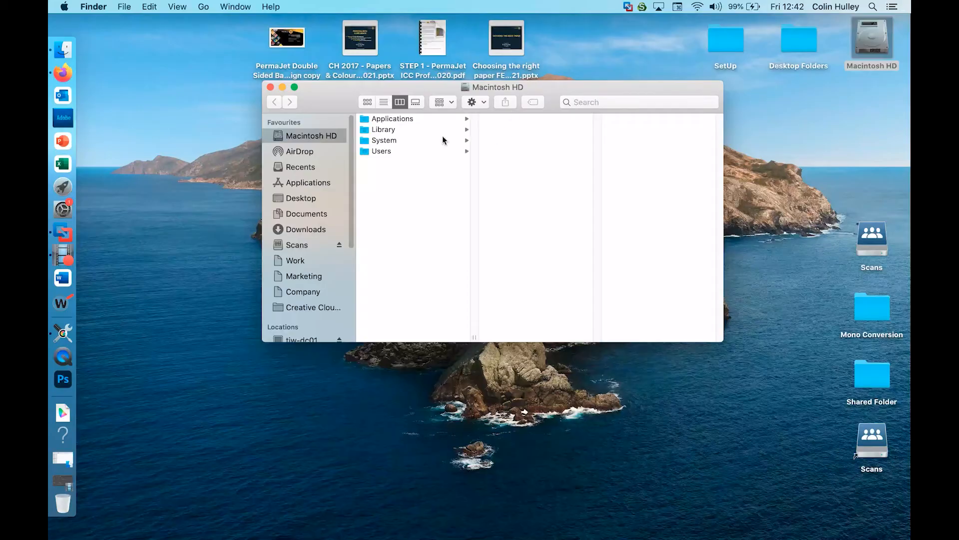
left_click(384, 128)
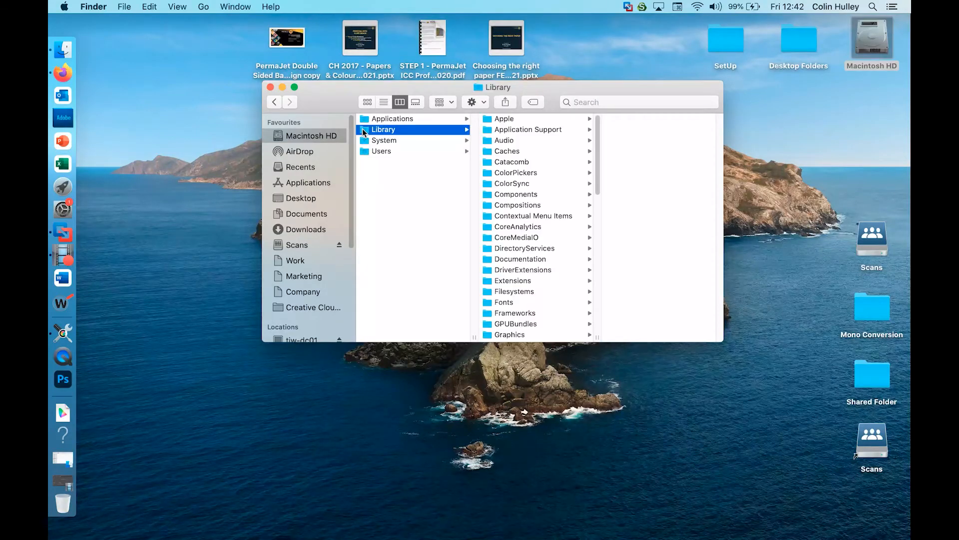
mouse_move(490, 186)
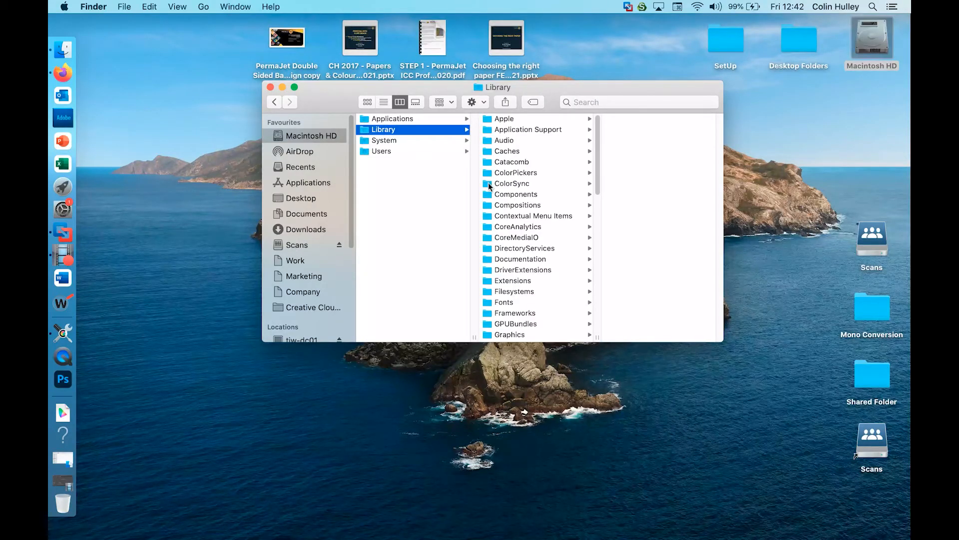
left_click(510, 183)
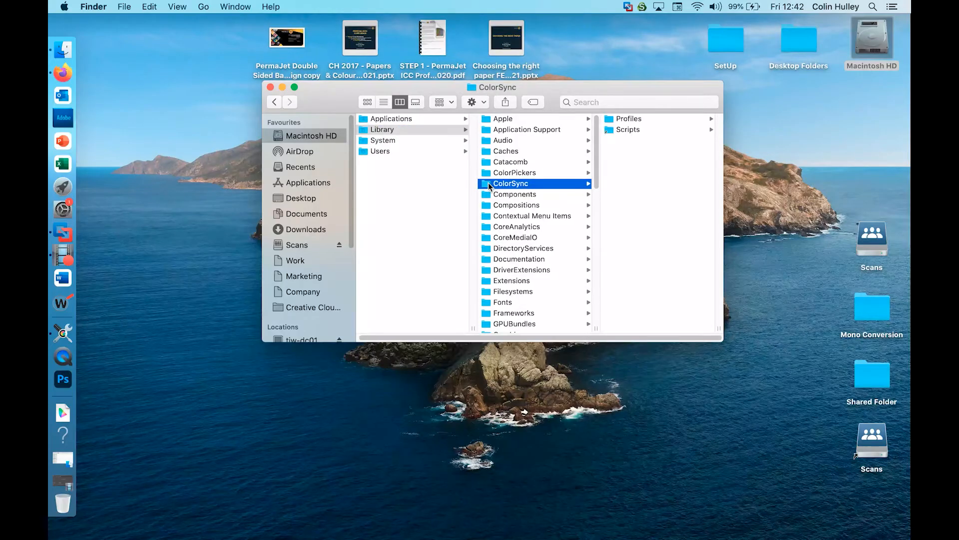
left_click(628, 118)
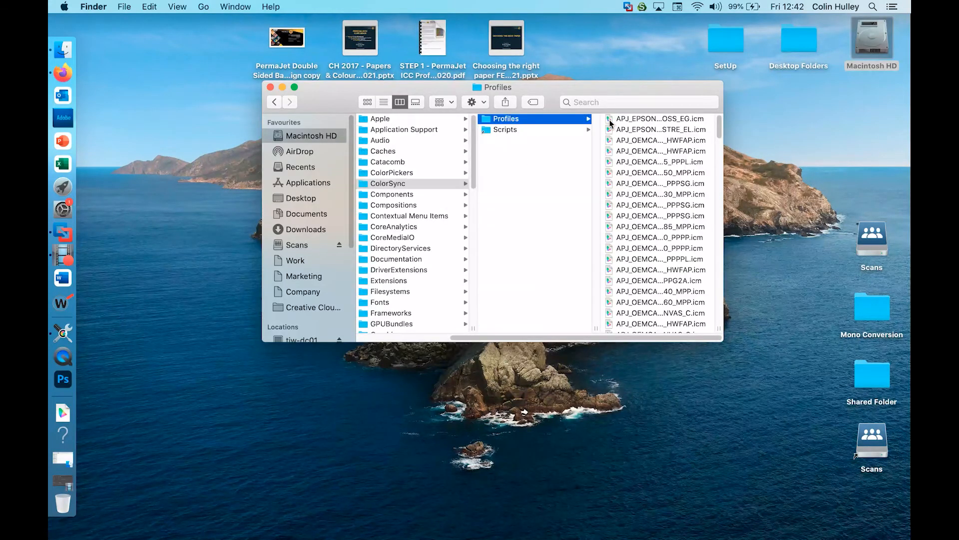
mouse_move(122, 464)
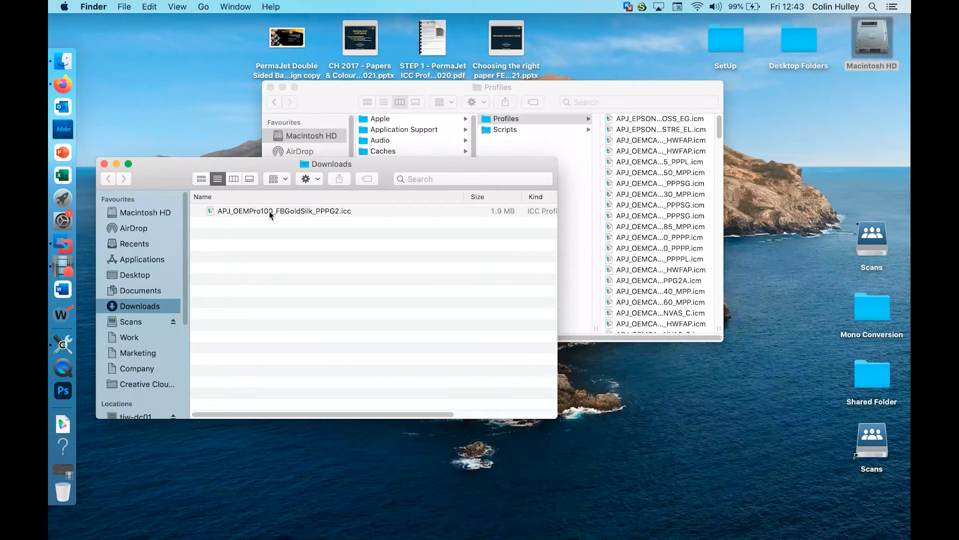
Step: Drag APJ_OEMPro100_FBGoldSilk_PPPG2.icc from Downloads onto the Profiles folder
left_click(283, 210)
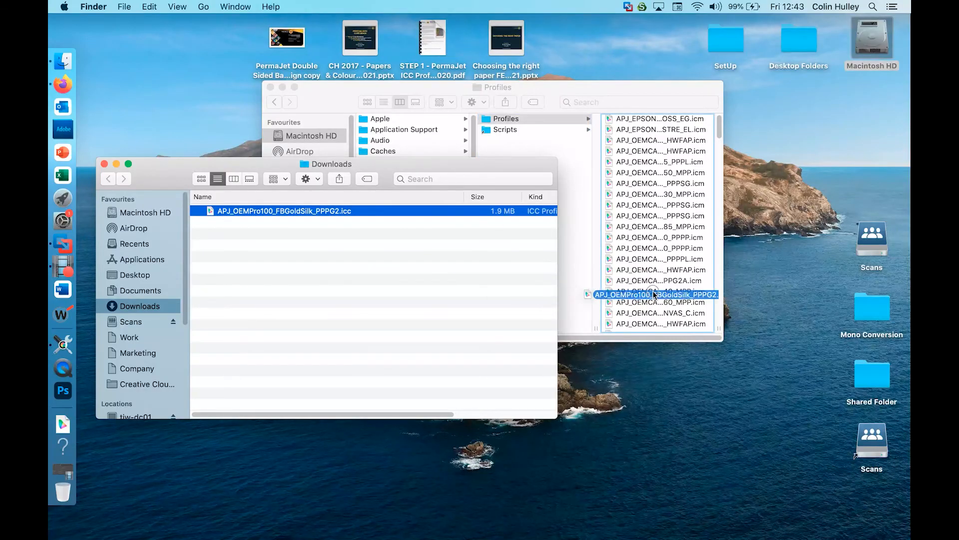
left_click_drag(284, 210, 657, 294)
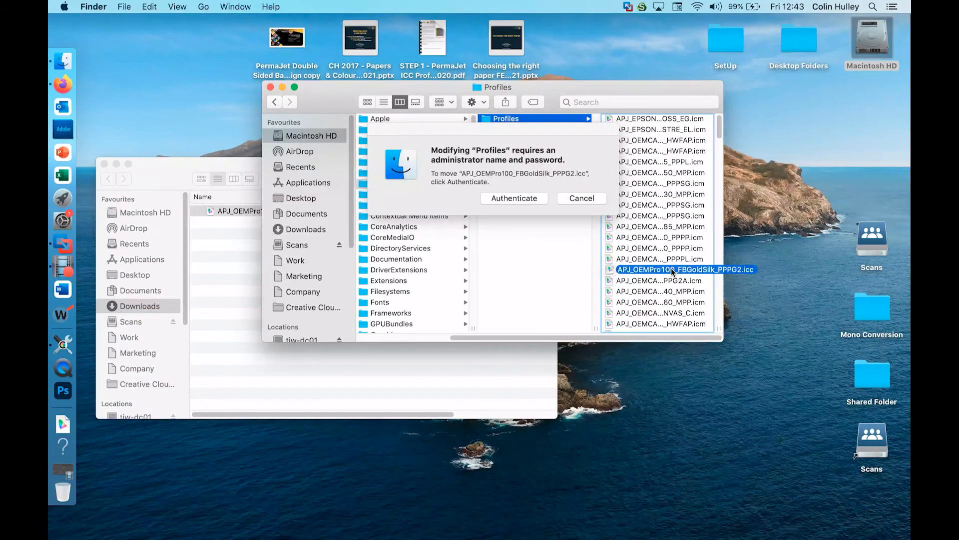
Step: Authorize the move with the admin password, then close the Downloads window
left_click(514, 197)
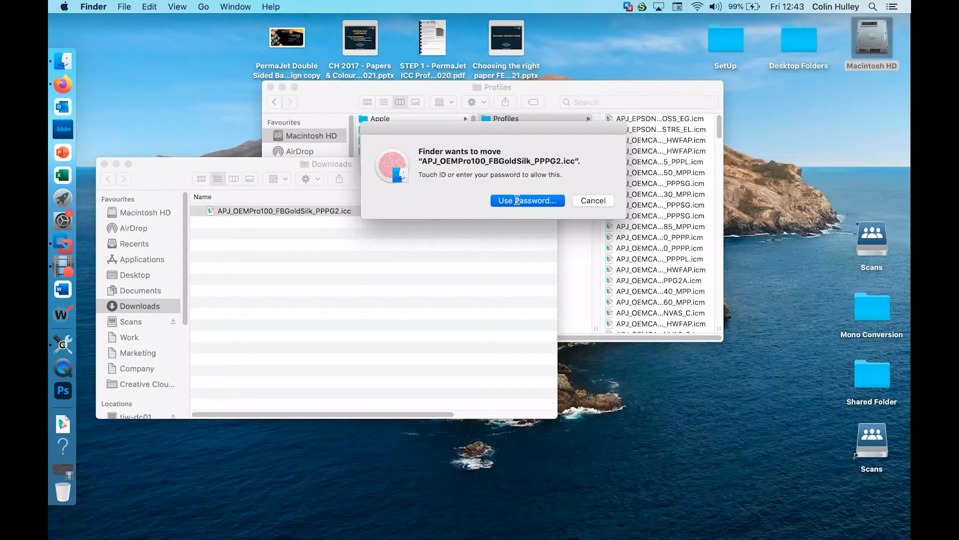
left_click(526, 200)
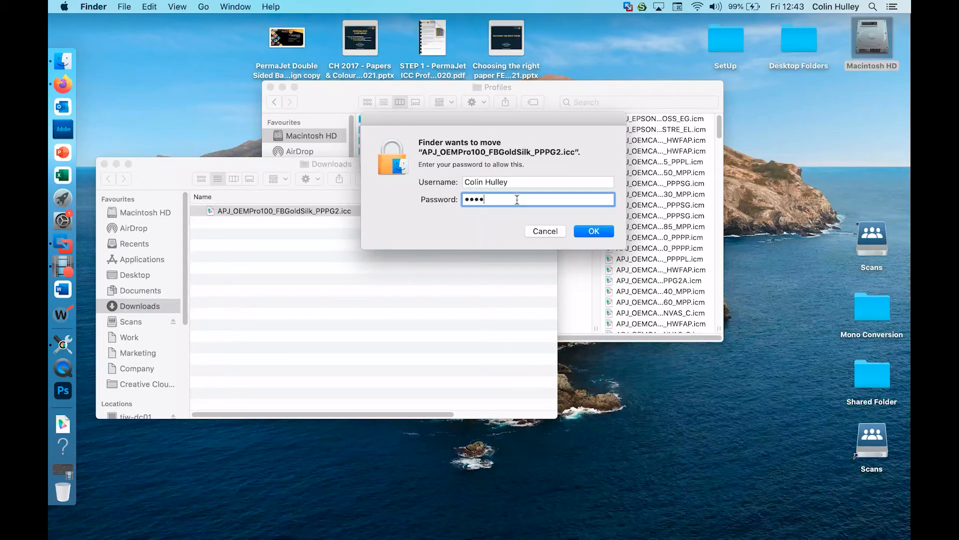
type("•••")
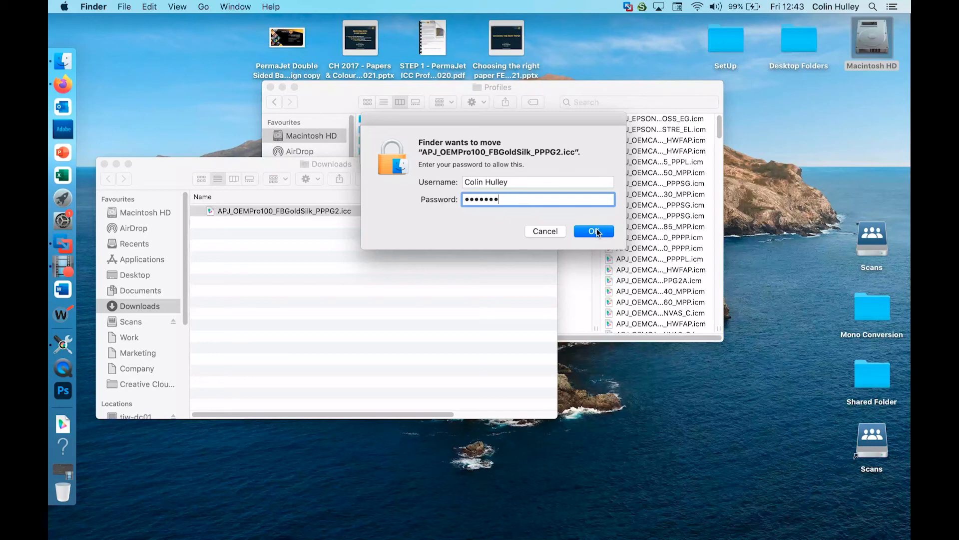
left_click(592, 231)
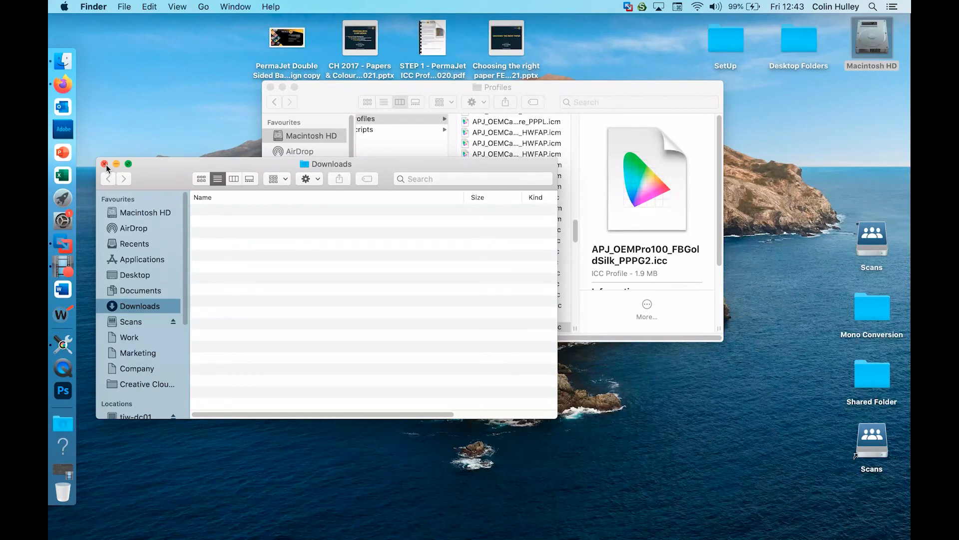
left_click(104, 164)
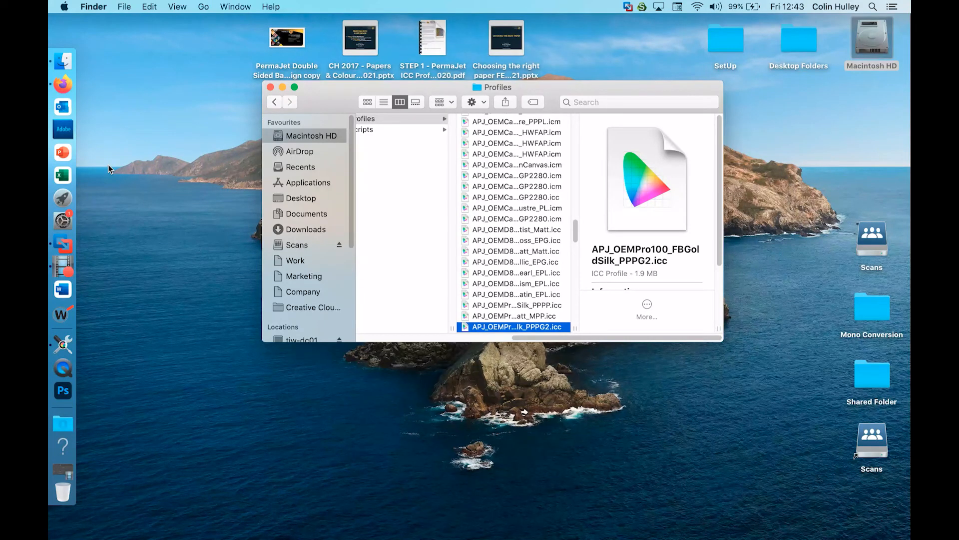